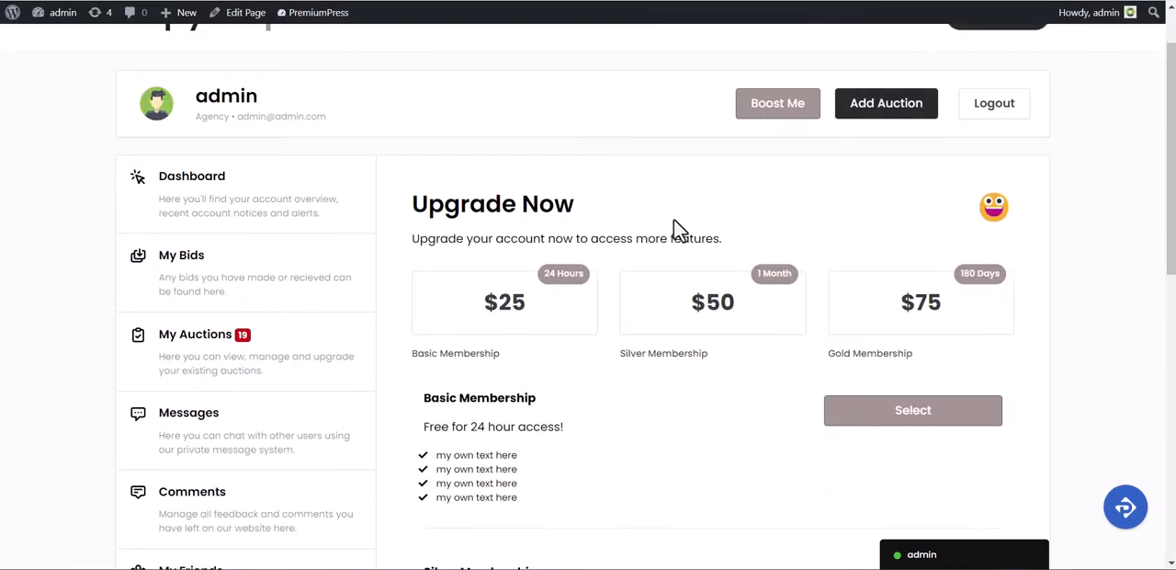
# Review the Upgrade Now membership plans on the front end.
pyautogui.scroll(-3)
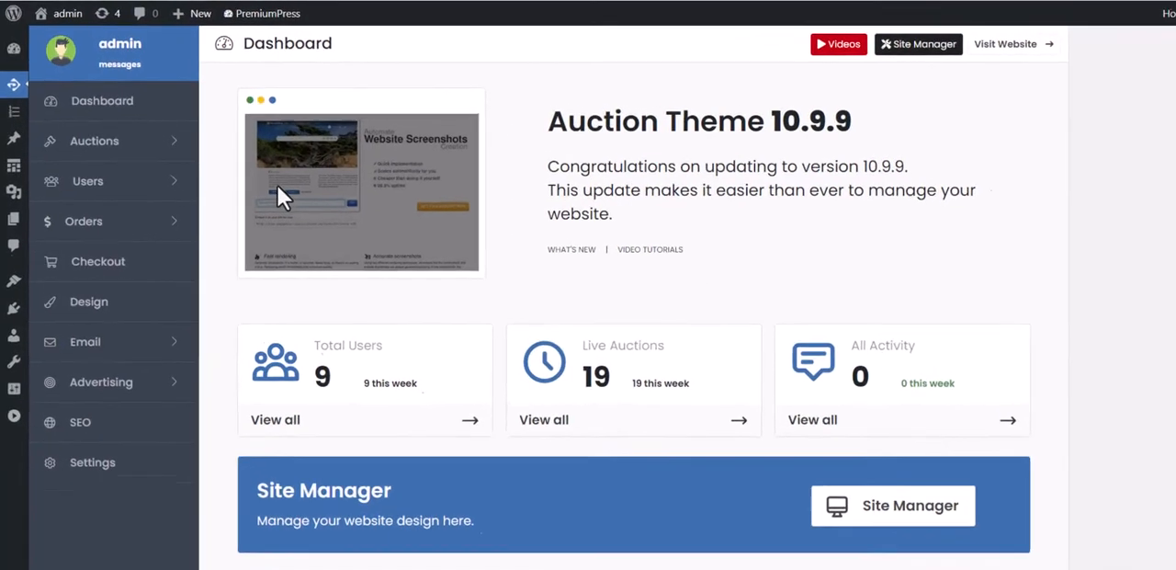
# Switch Enable Memberships to ON under Users > Memberships, then visit the live site's account overview.
pyautogui.click(88, 180)
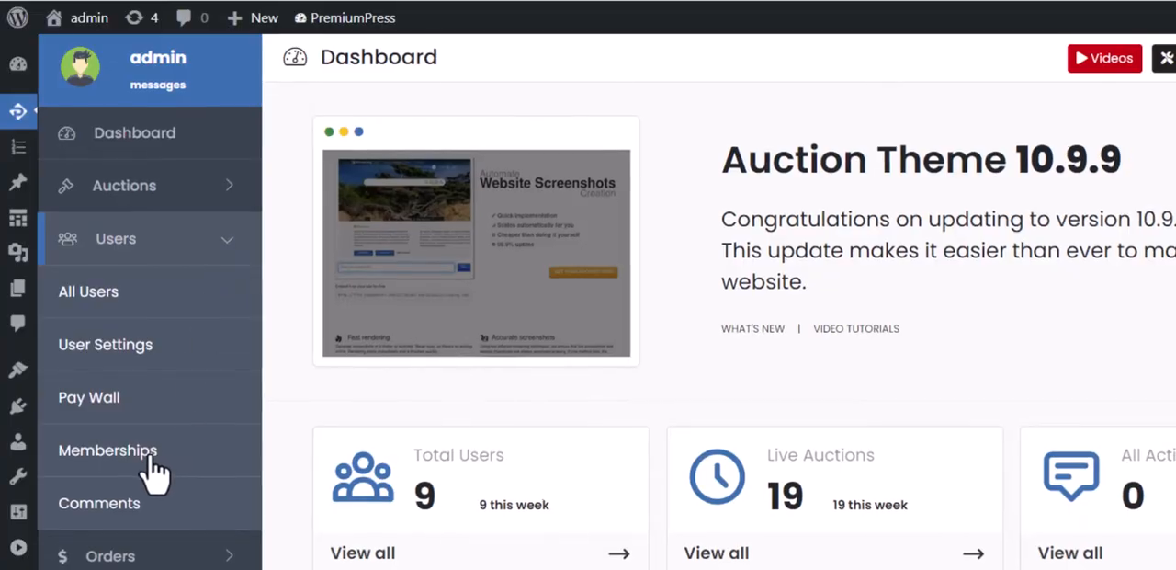
pyautogui.click(107, 448)
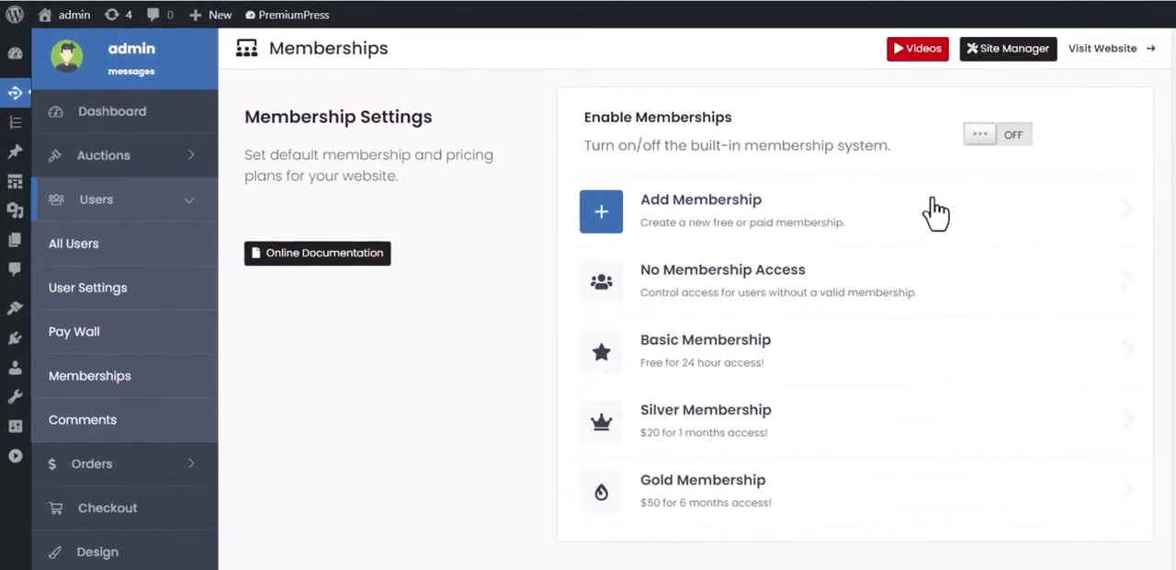
pyautogui.moveTo(1029, 175)
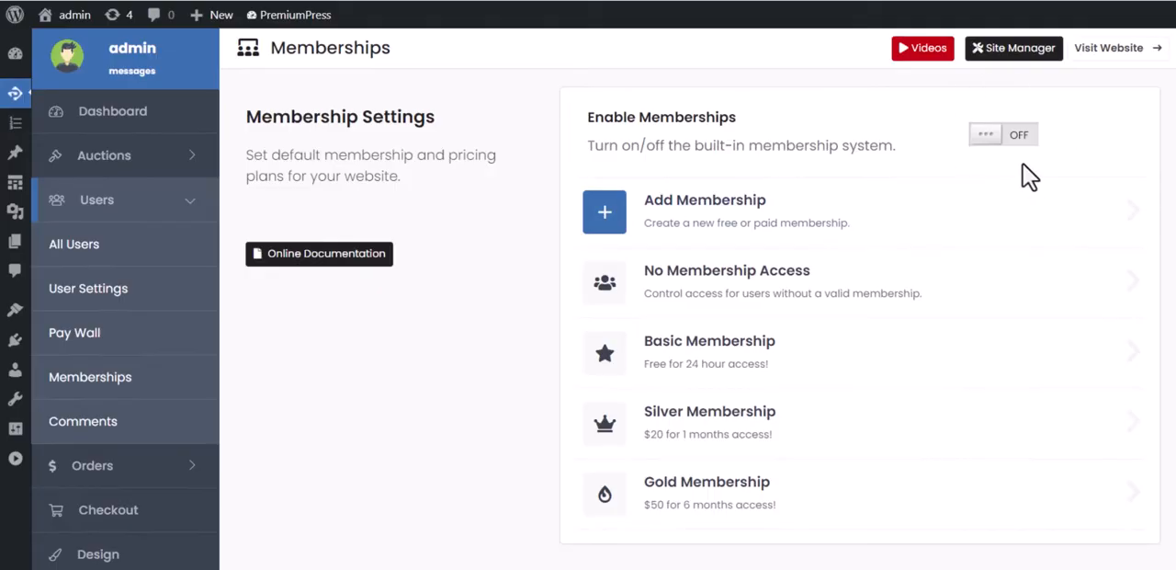
pyautogui.click(1003, 135)
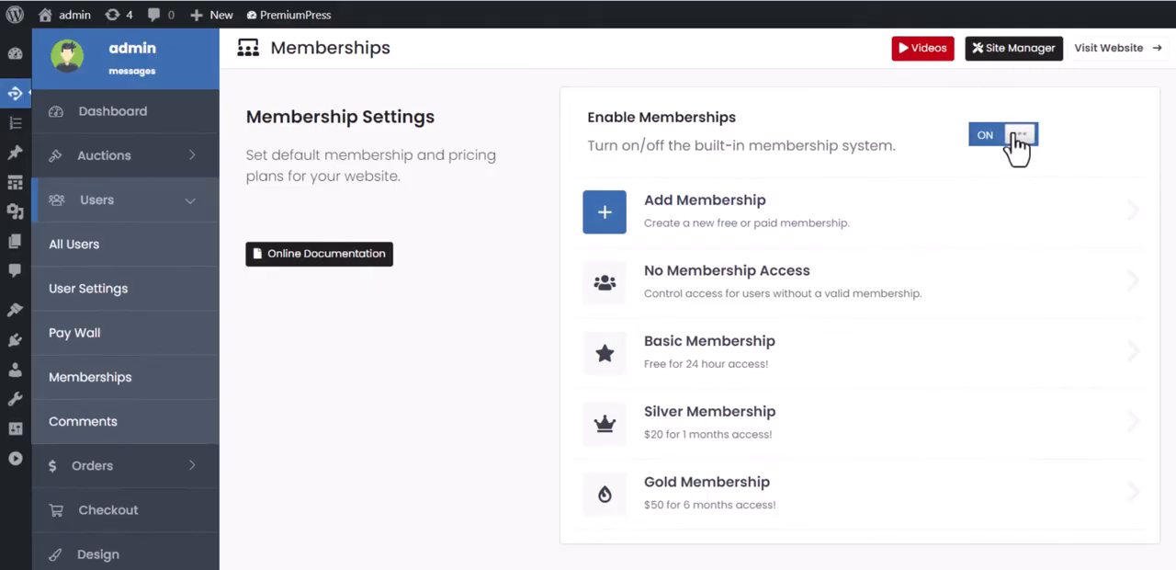
pyautogui.click(1003, 135)
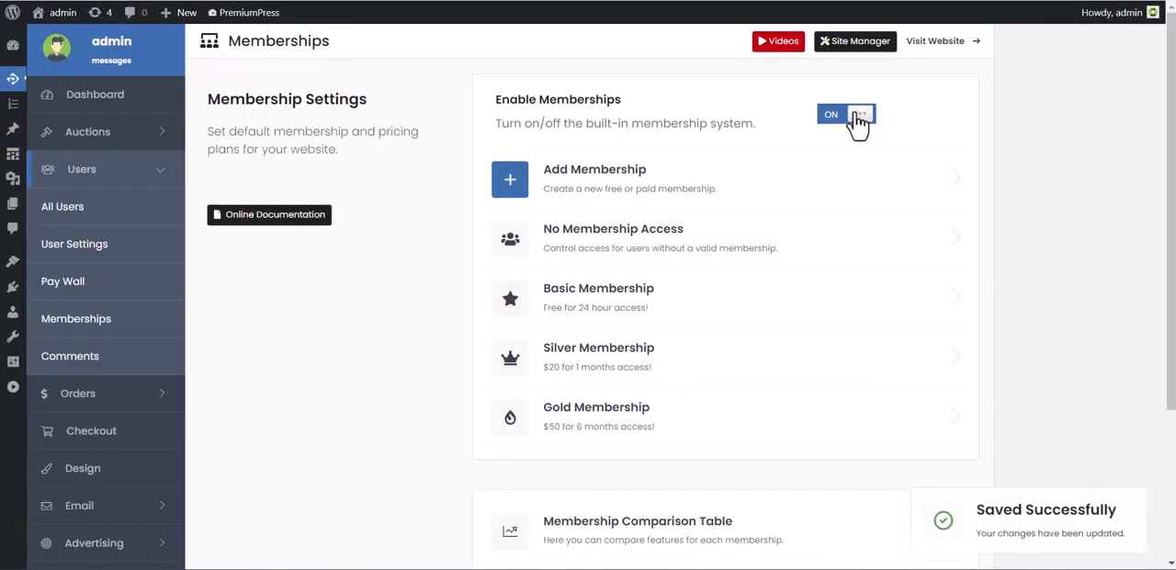
pyautogui.click(936, 40)
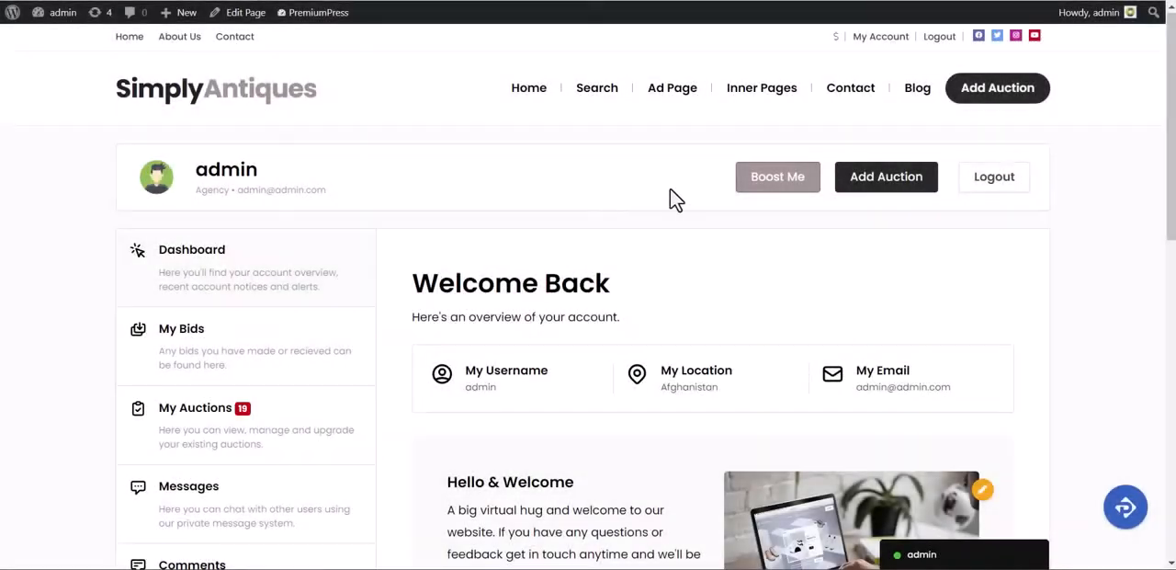
# Go to the Membership area of the admin account dashboard.
pyautogui.scroll(-3)
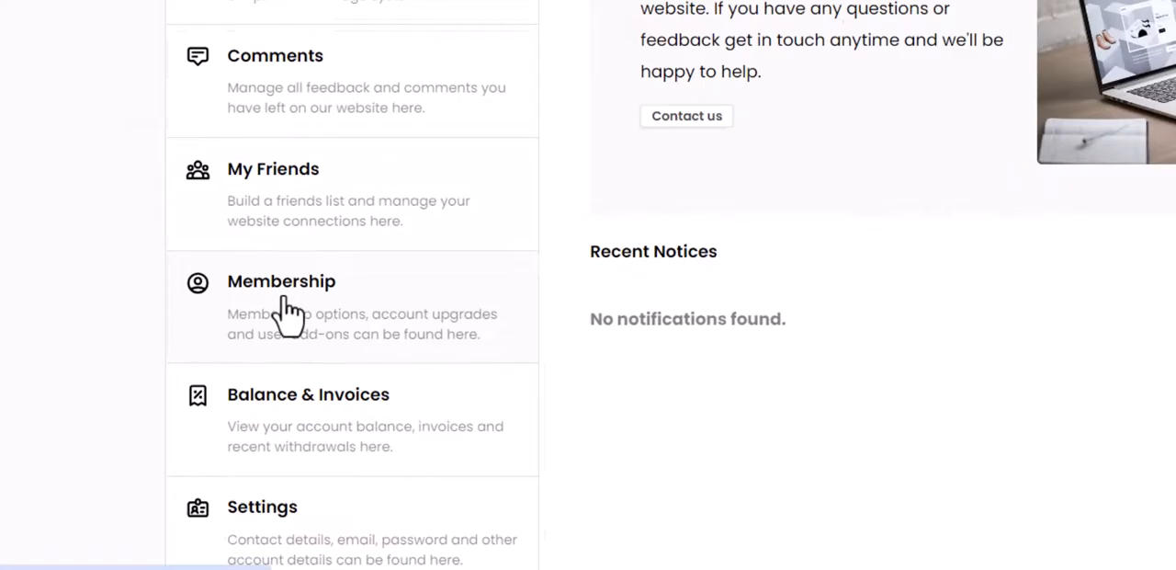
pyautogui.click(281, 280)
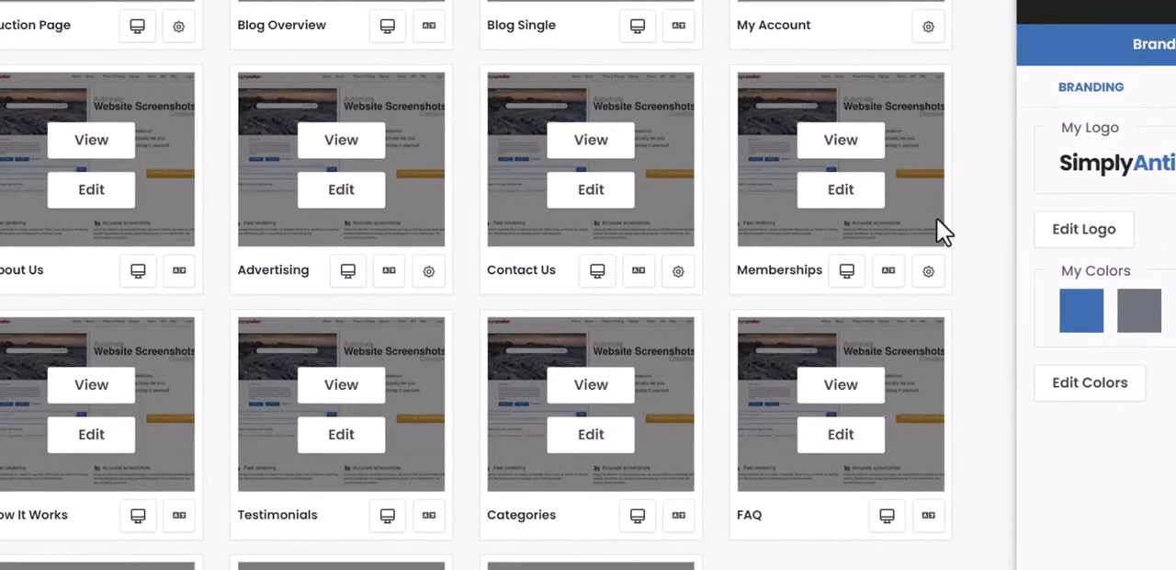
# Browse the Site Manager page templates, including Memberships.
pyautogui.click(840, 140)
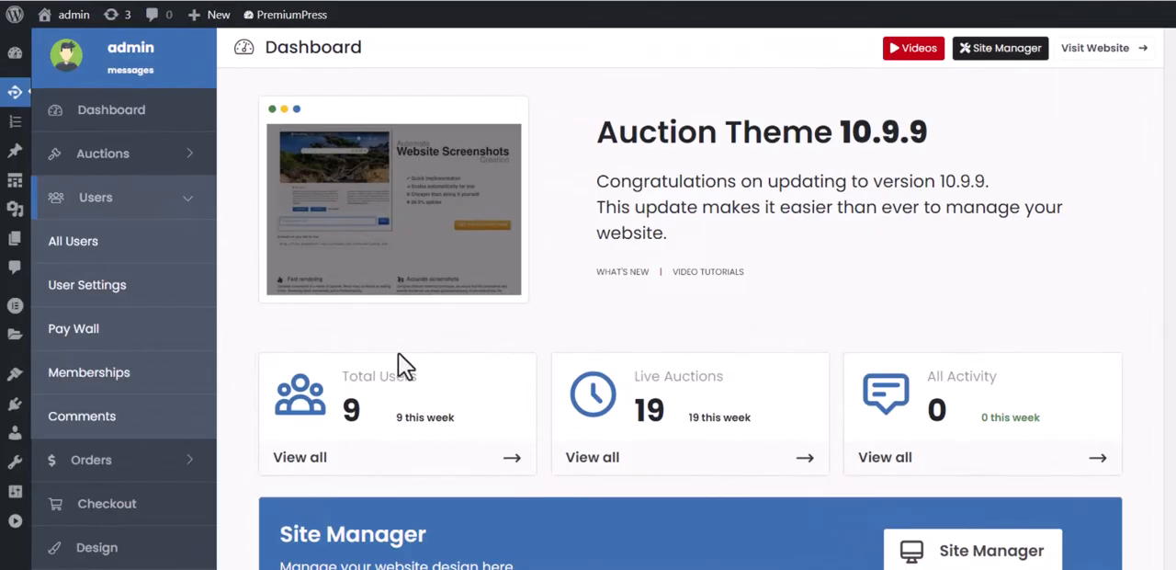
# Delete the Gold Membership plan from the memberships list.
pyautogui.click(89, 371)
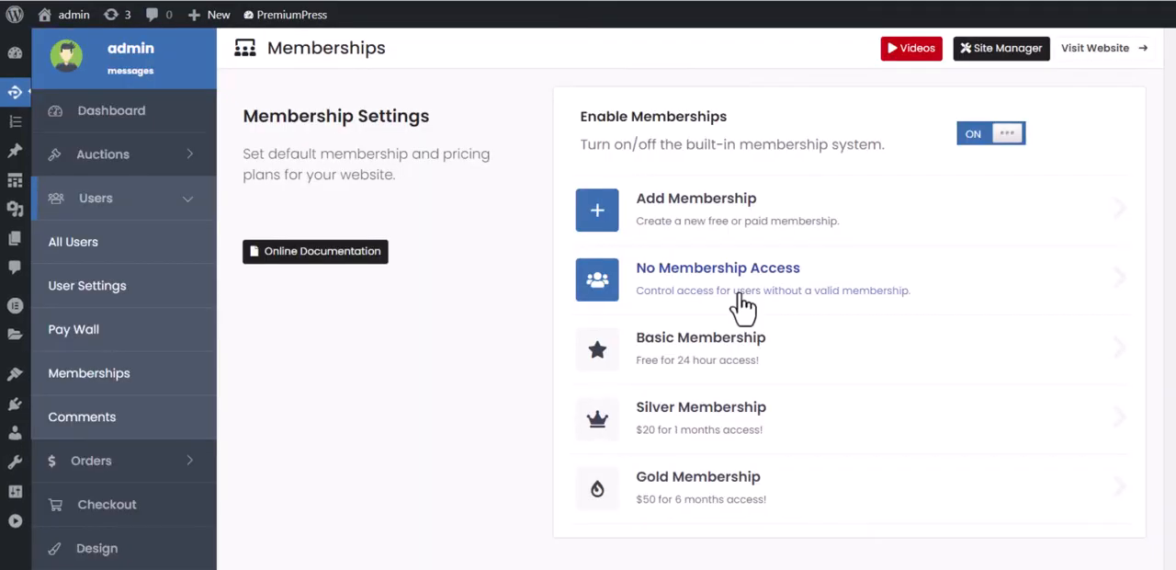
pyautogui.scroll(-3)
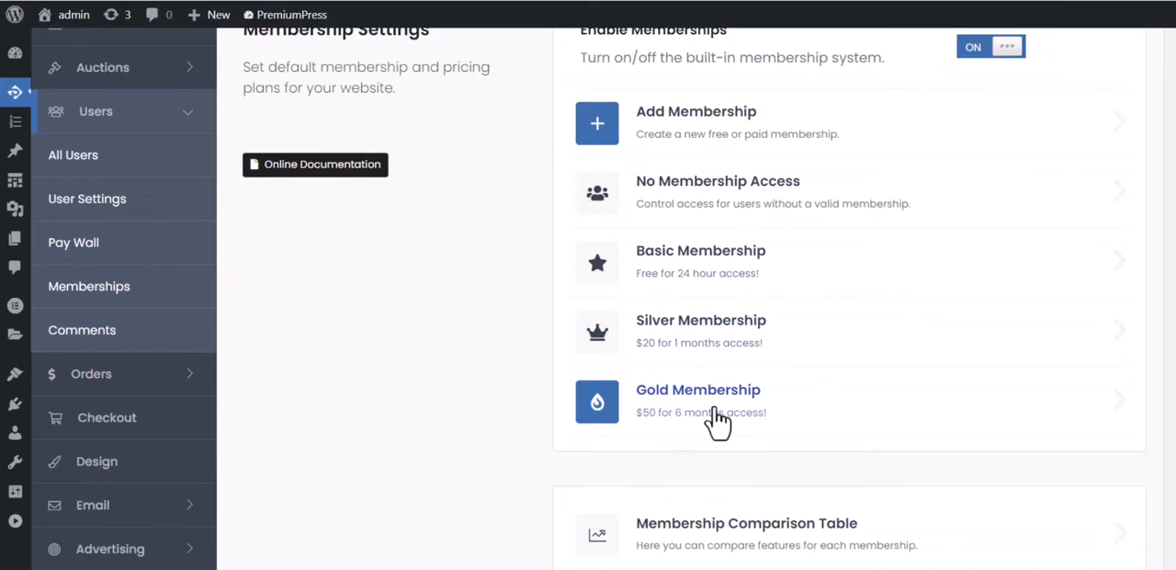
pyautogui.click(698, 390)
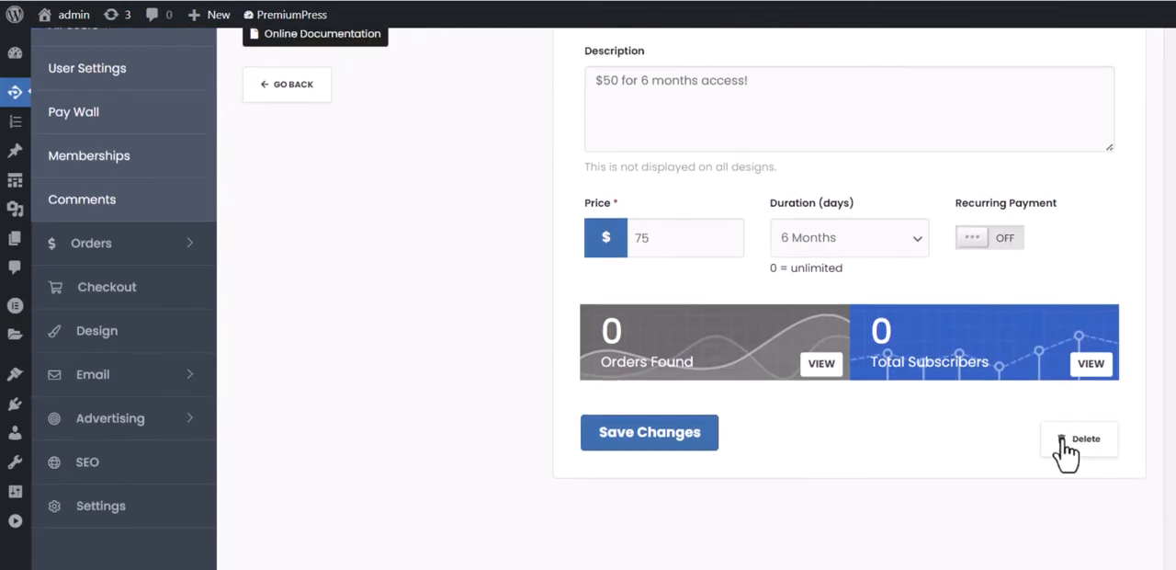
pyautogui.click(1078, 440)
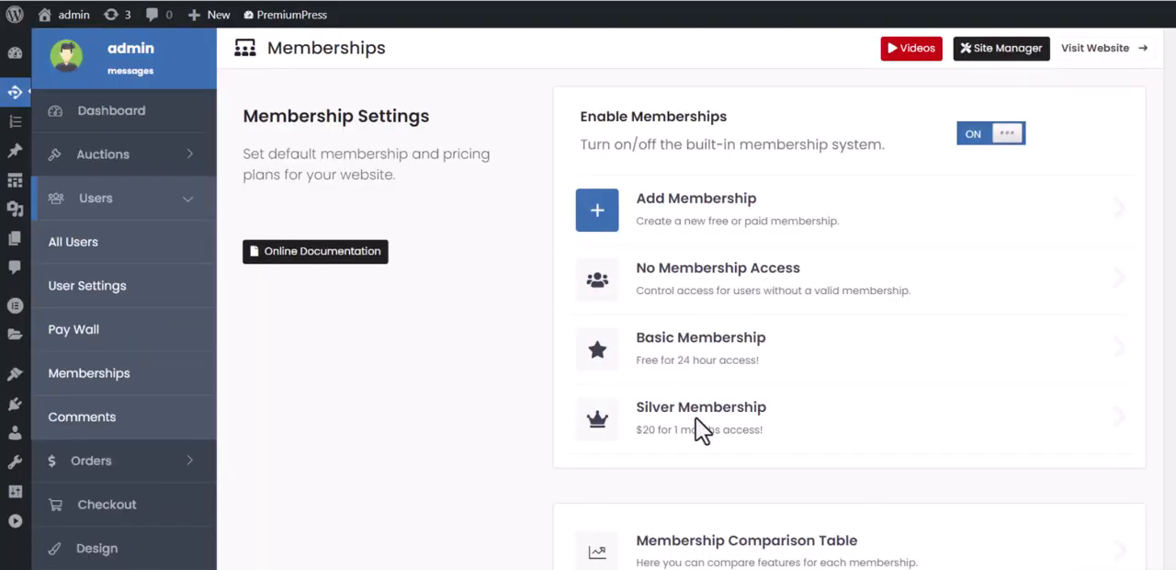
pyautogui.click(700, 418)
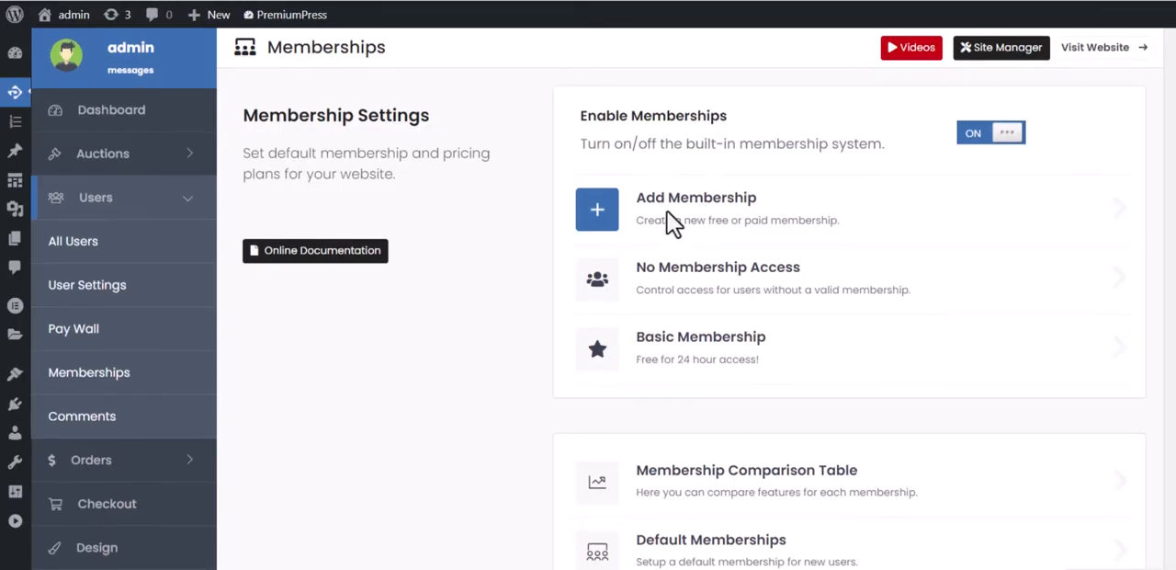
# Create a new plan named 'test membership', check its Pricing Table and Features, and save it.
pyautogui.click(695, 206)
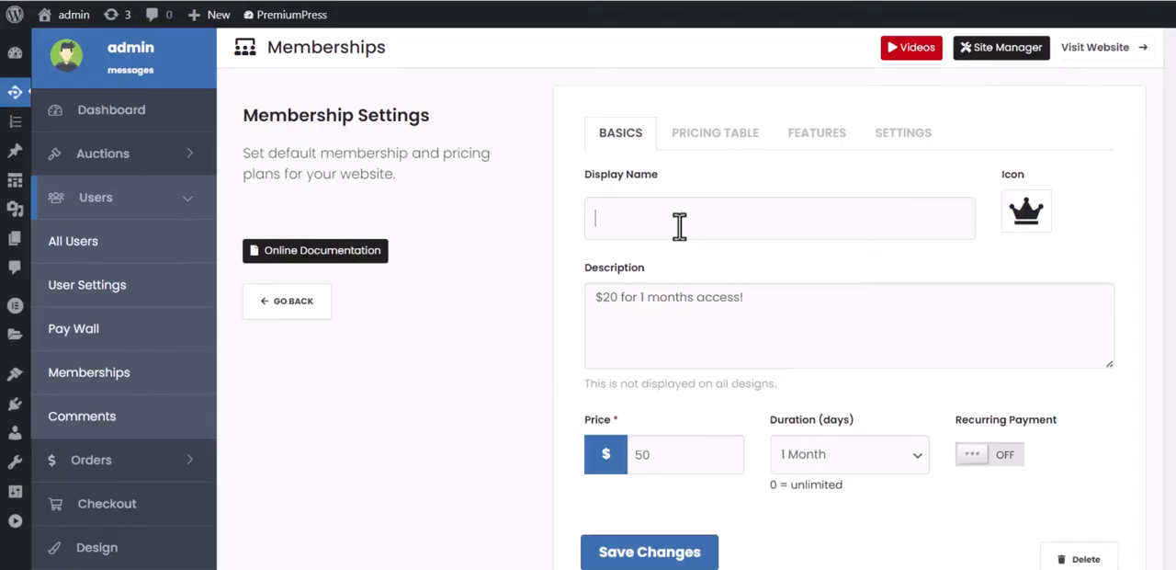
pyautogui.write('test')
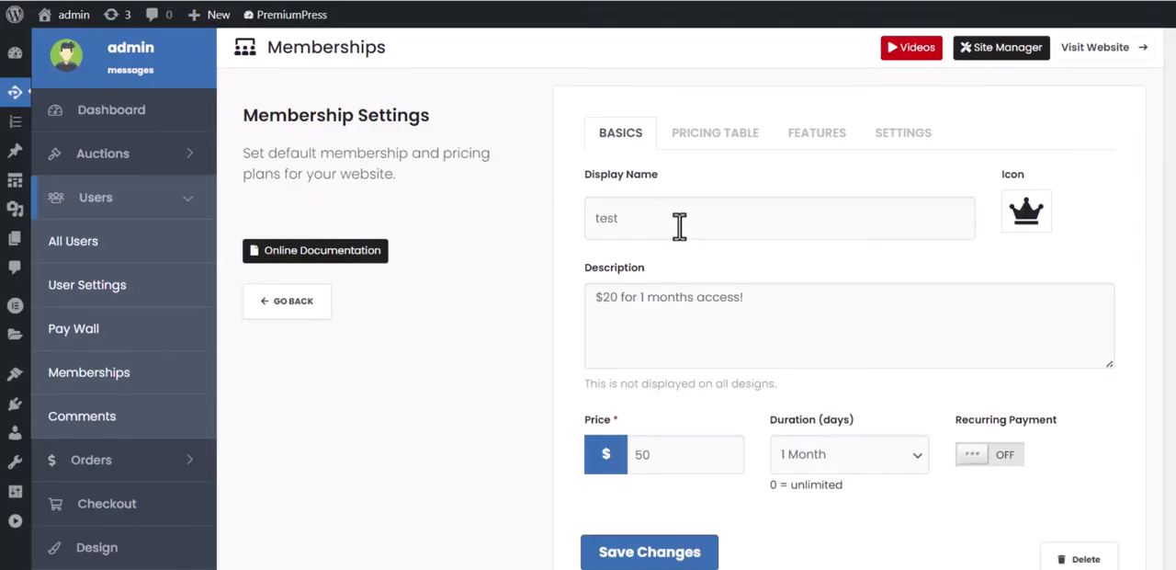
pyautogui.write('membership')
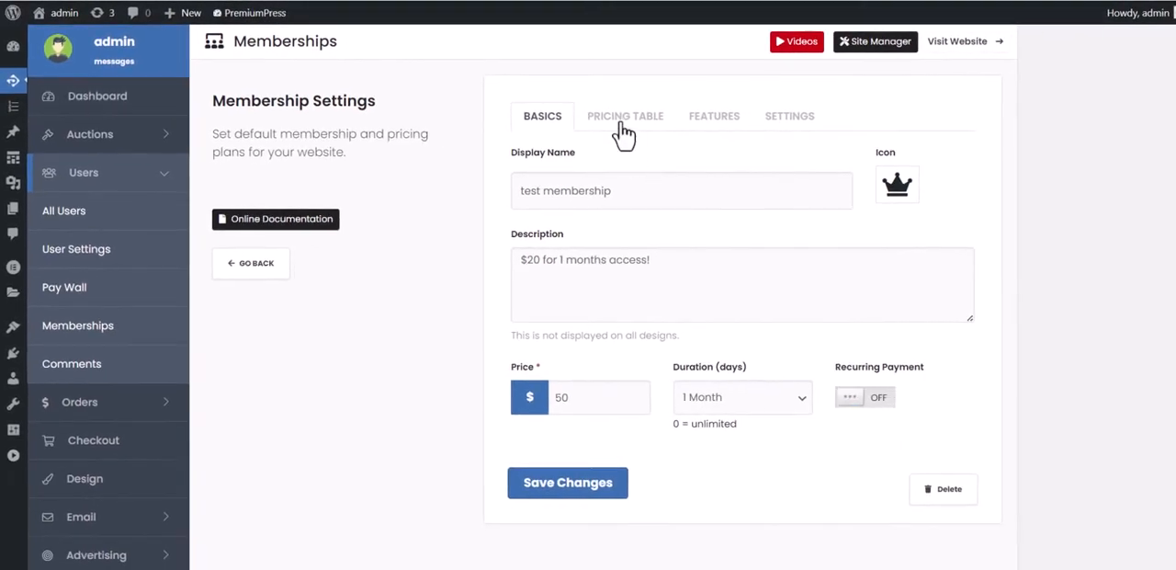
pyautogui.click(624, 116)
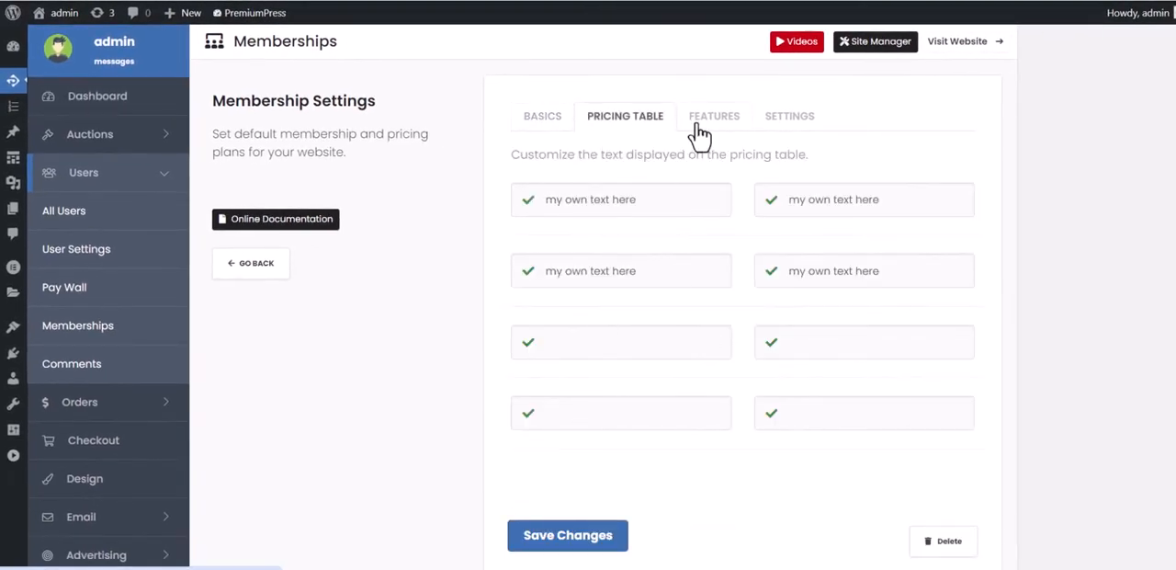
pyautogui.click(713, 116)
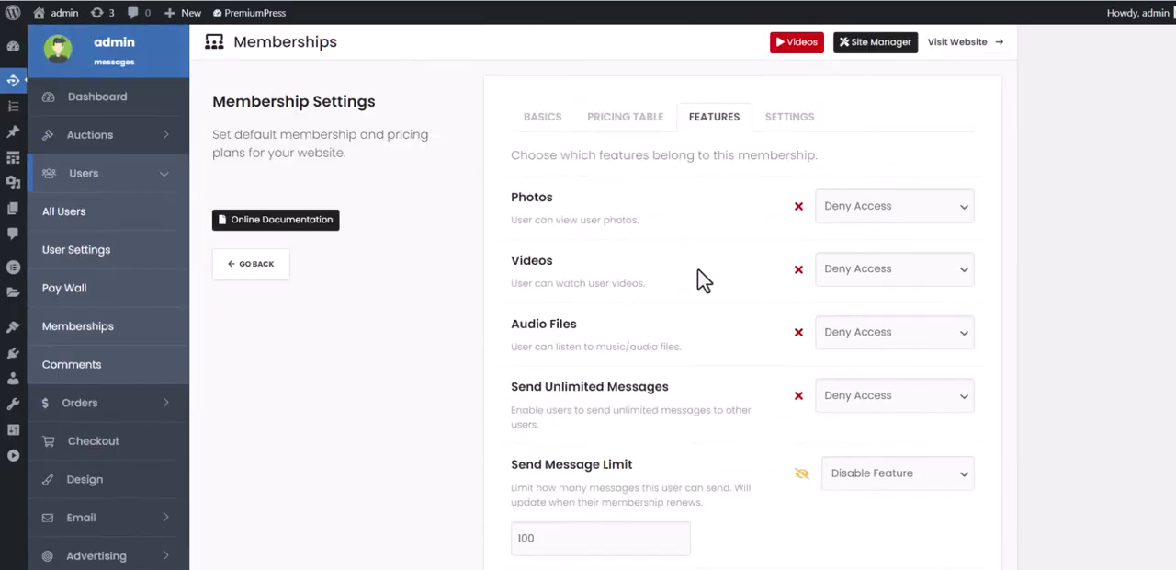
pyautogui.scroll(-3)
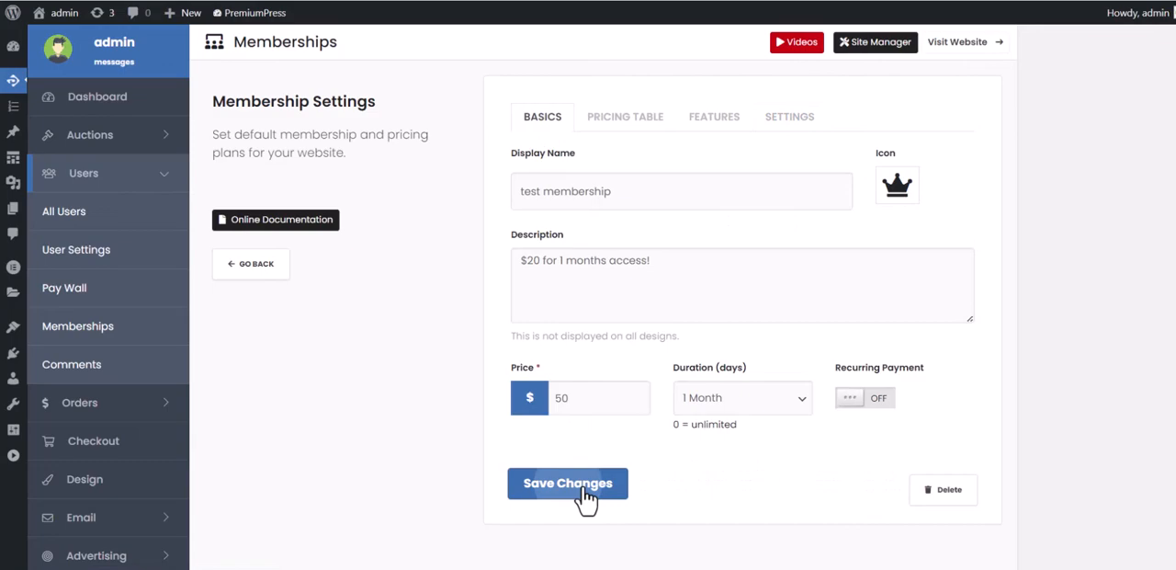
pyautogui.click(568, 481)
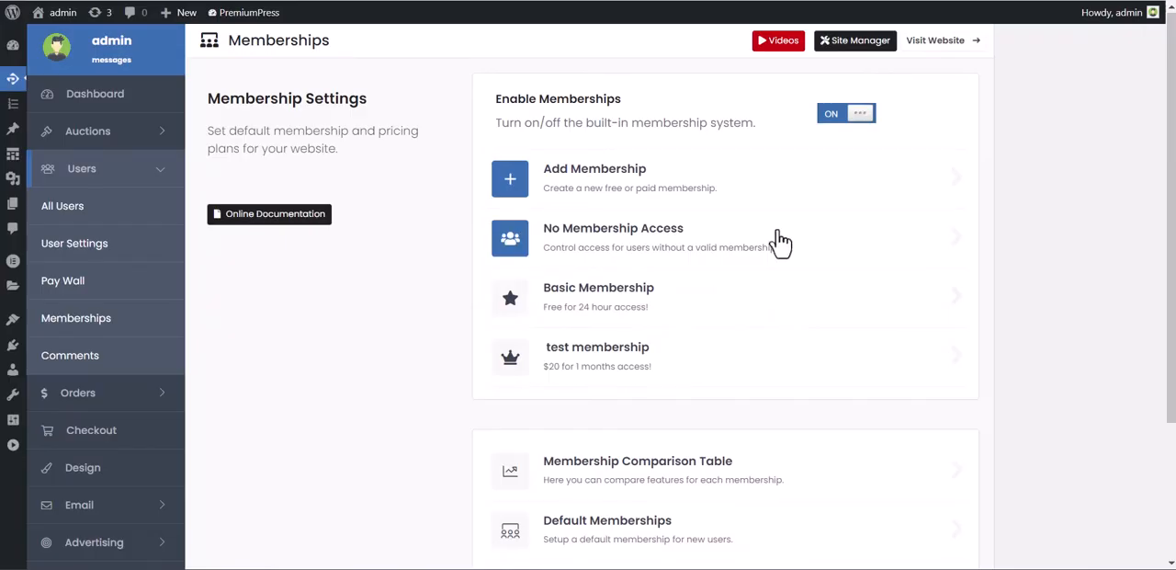
# Review the Force Membership toggles for members area, creating and viewing auctions, and save settings.
pyautogui.scroll(-3)
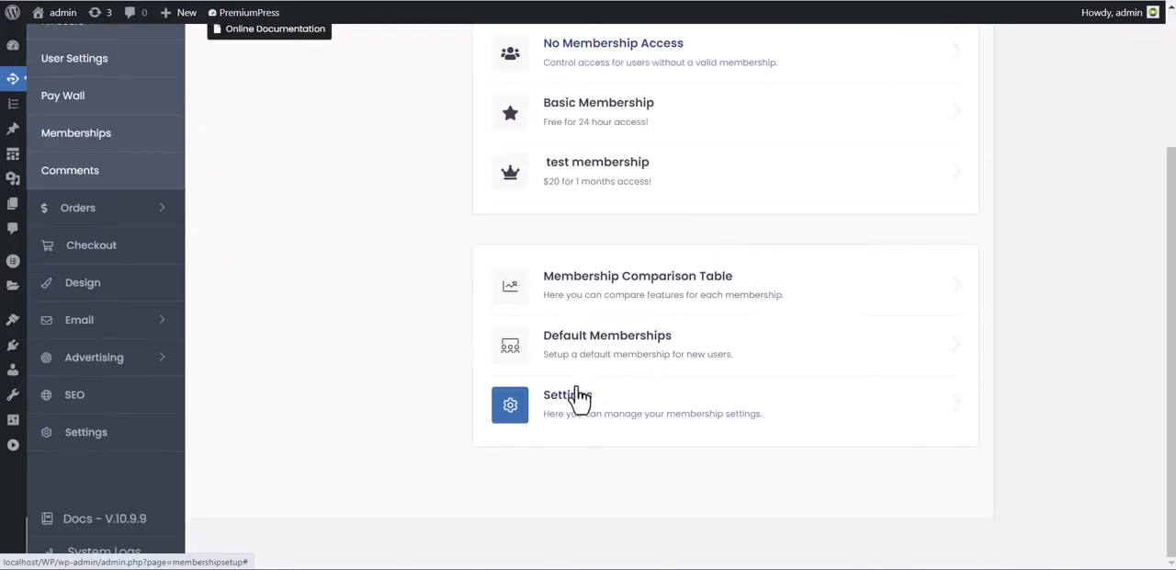
pyautogui.click(566, 404)
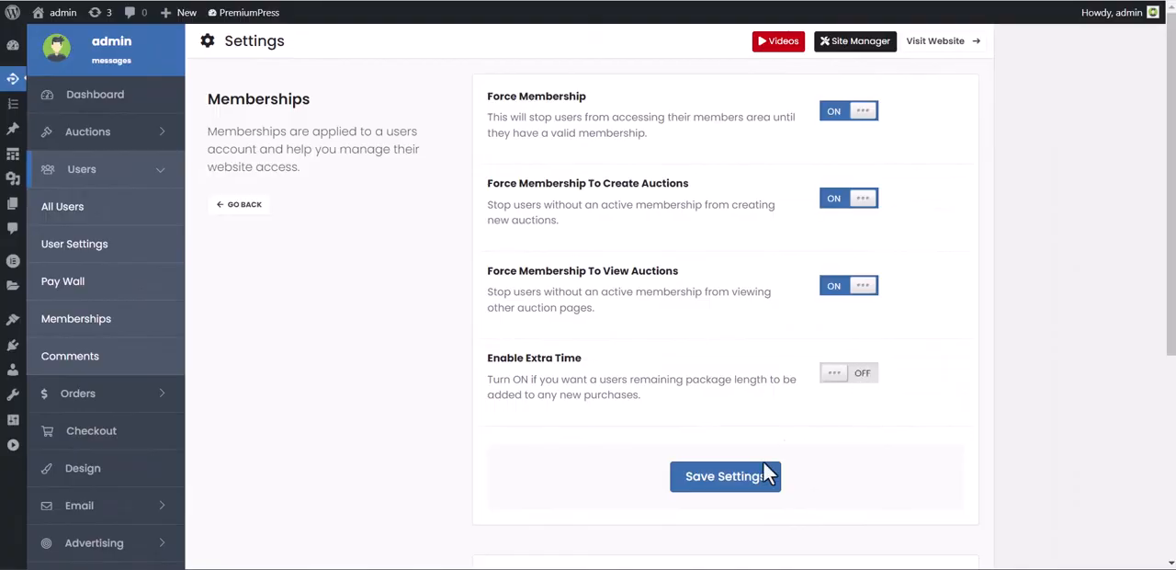
pyautogui.click(724, 476)
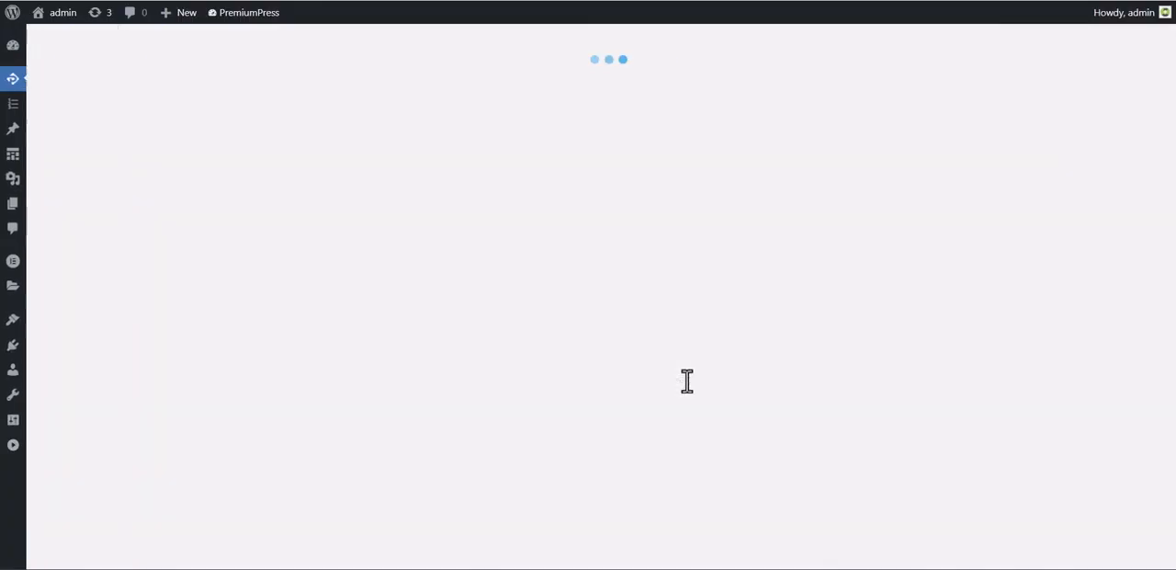
pyautogui.click(724, 474)
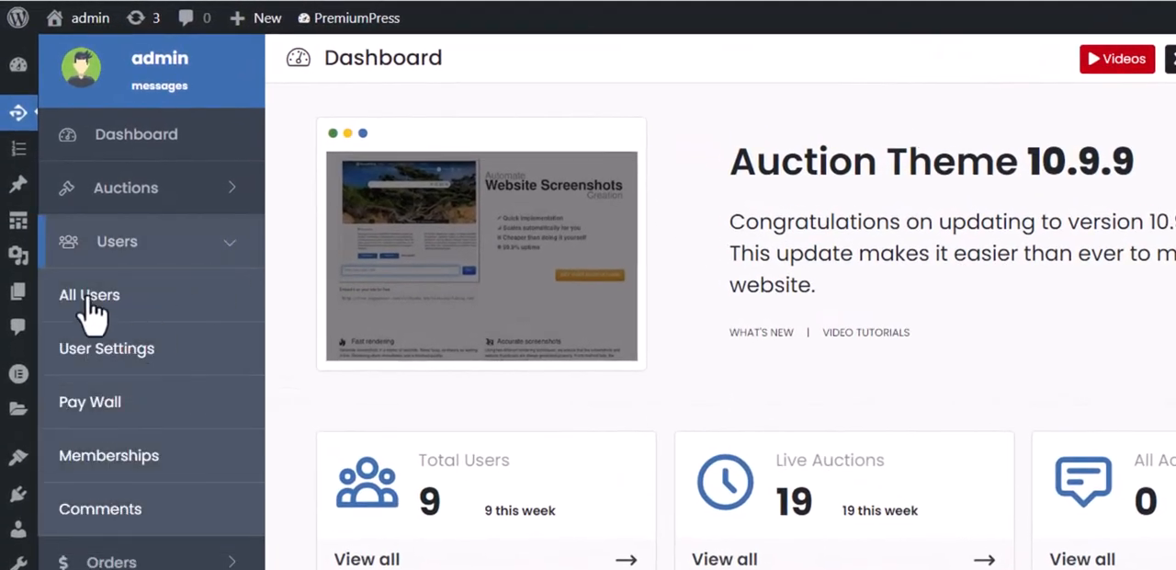
# Edit a user from All Users, expand Membership and show the Plan choices (No, Basic, test membership).
pyautogui.click(88, 294)
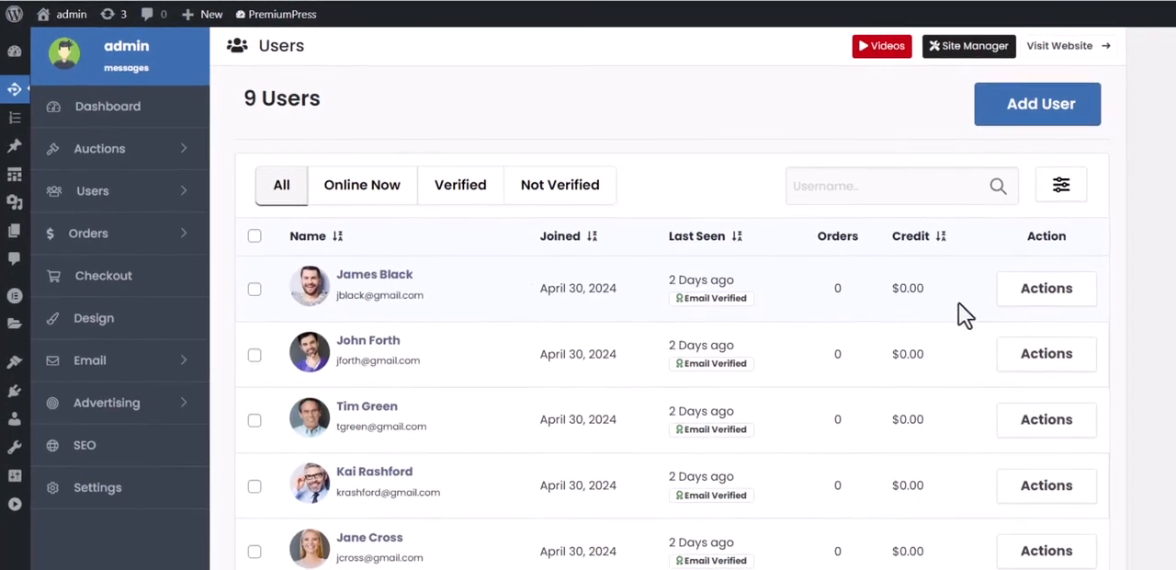
pyautogui.moveTo(1046, 353)
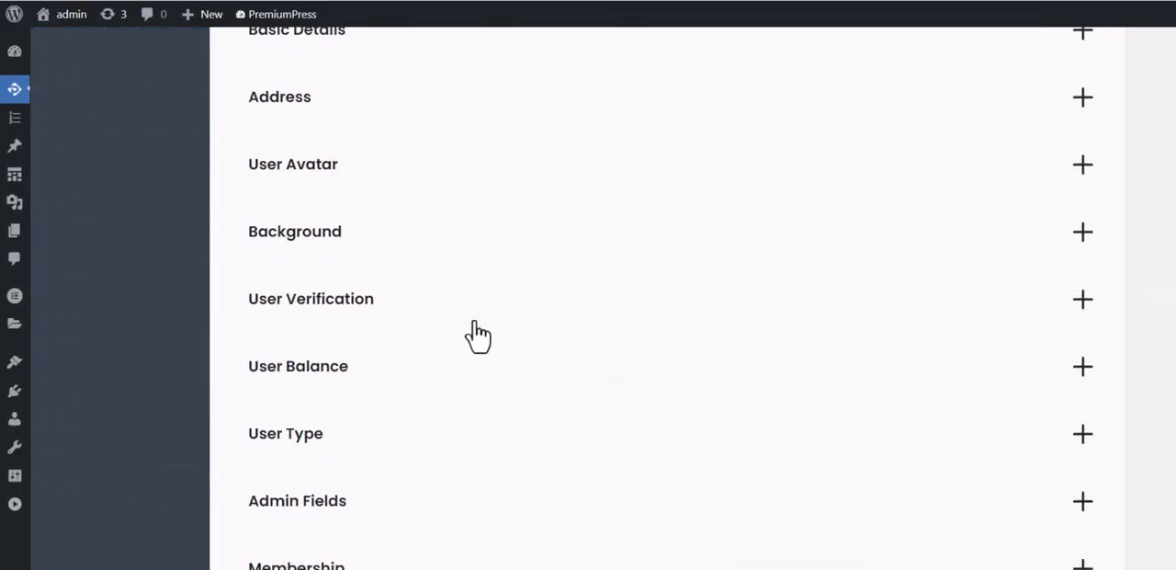
pyautogui.scroll(-3)
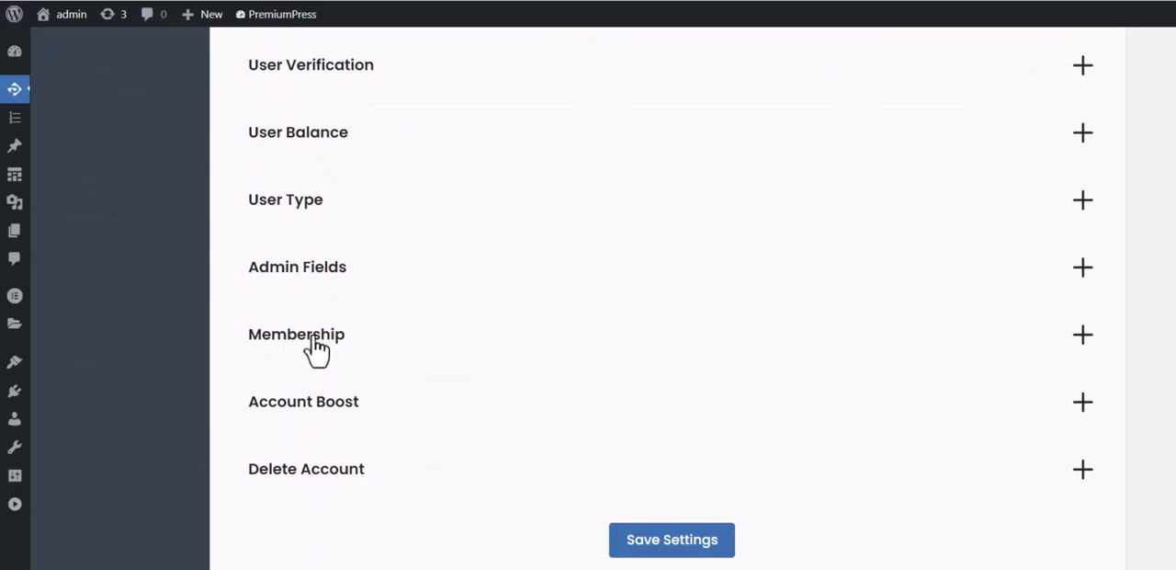
pyautogui.click(298, 334)
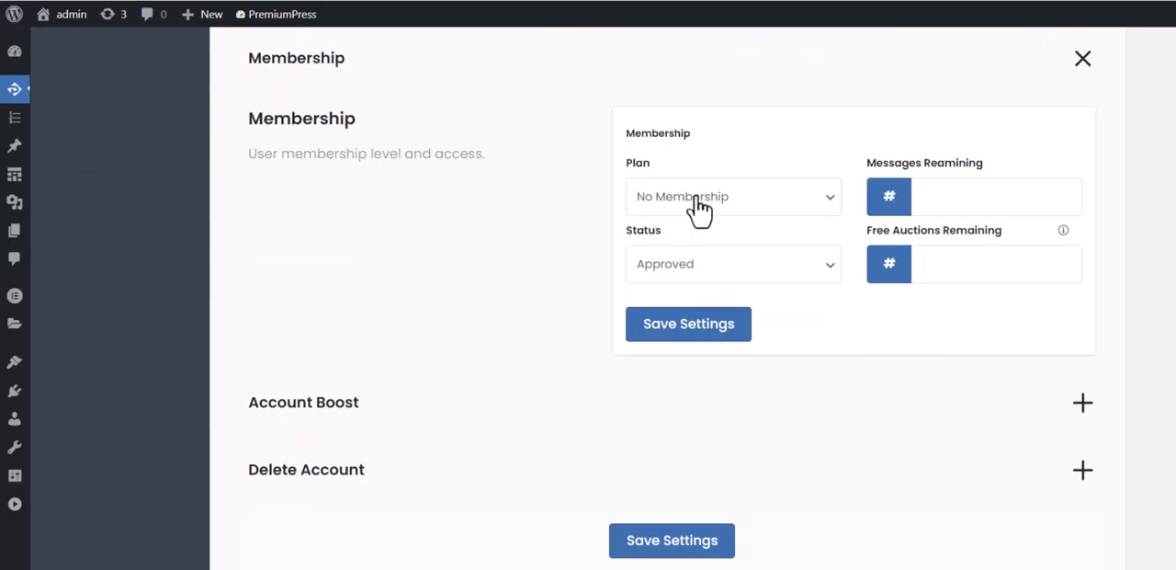
pyautogui.click(732, 194)
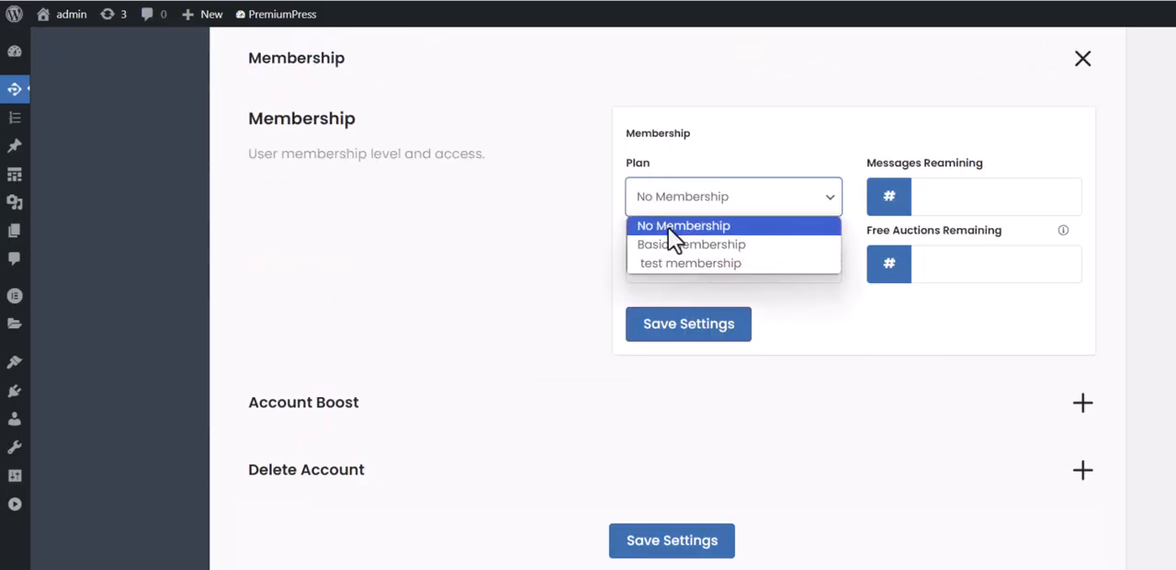